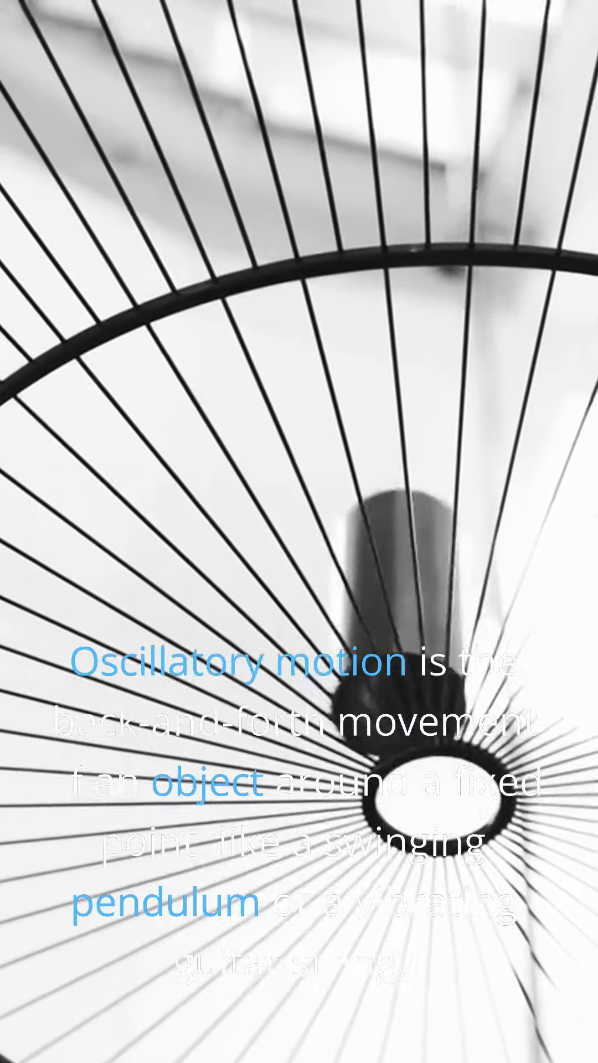
{"action": "scroll", "scroll_direction": "down", "scroll_amount": 3}
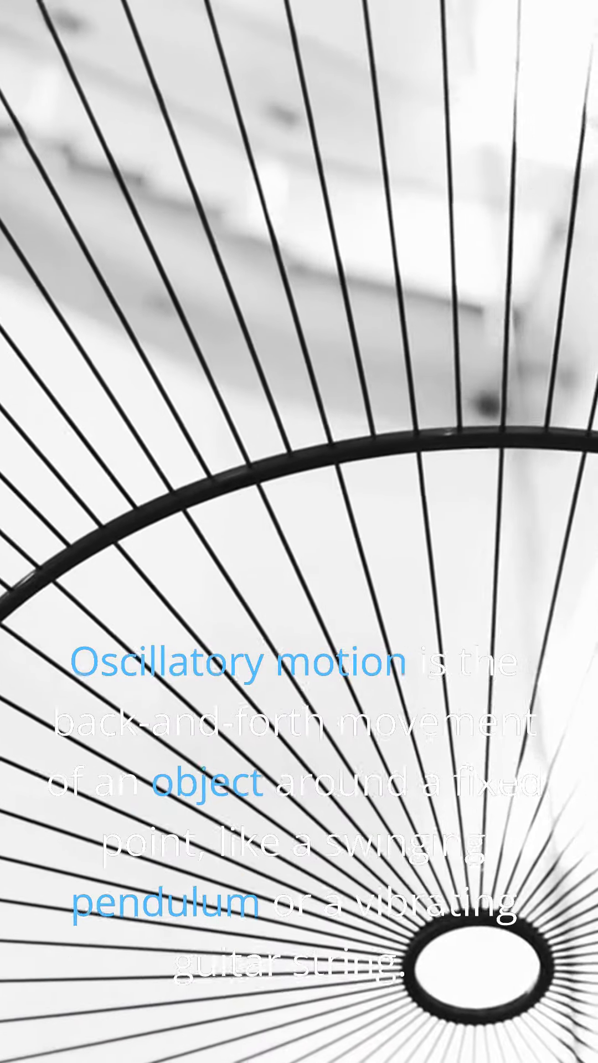
{"action": "scroll", "scroll_direction": "down", "scroll_amount": 3}
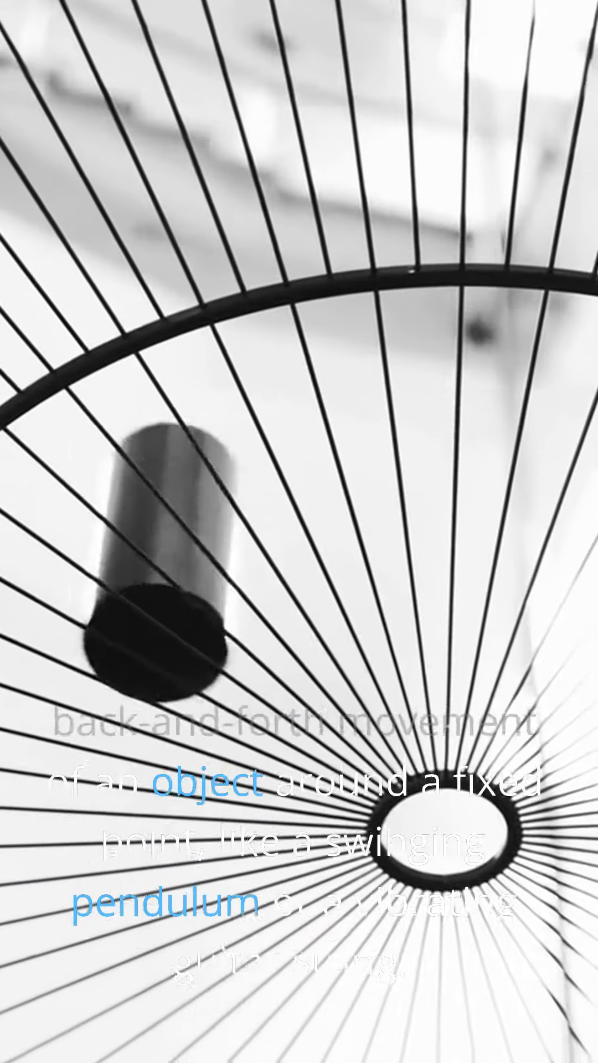